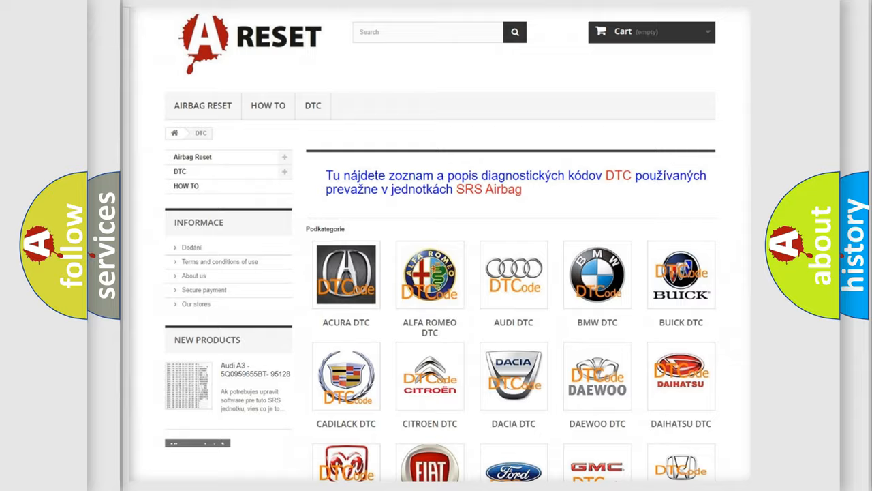
{"action": "scroll", "scroll_direction": "down", "scroll_amount": 3}
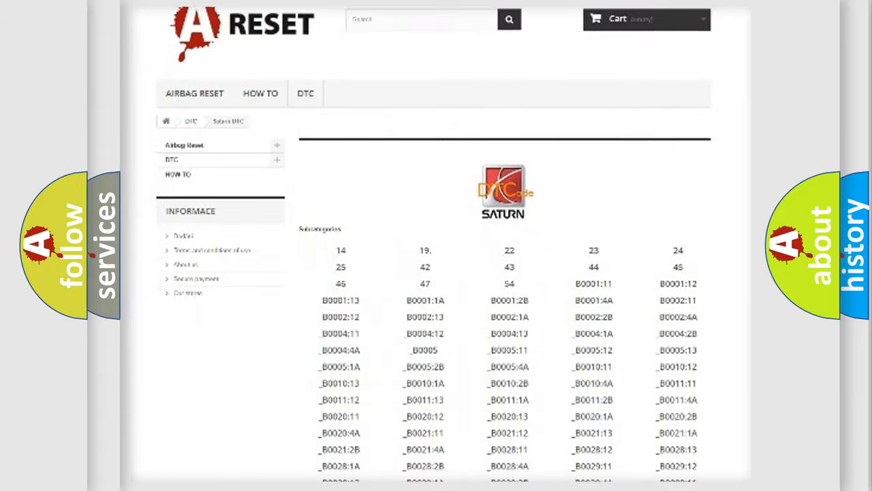
{"action": "scroll", "scroll_direction": "down", "scroll_amount": 3}
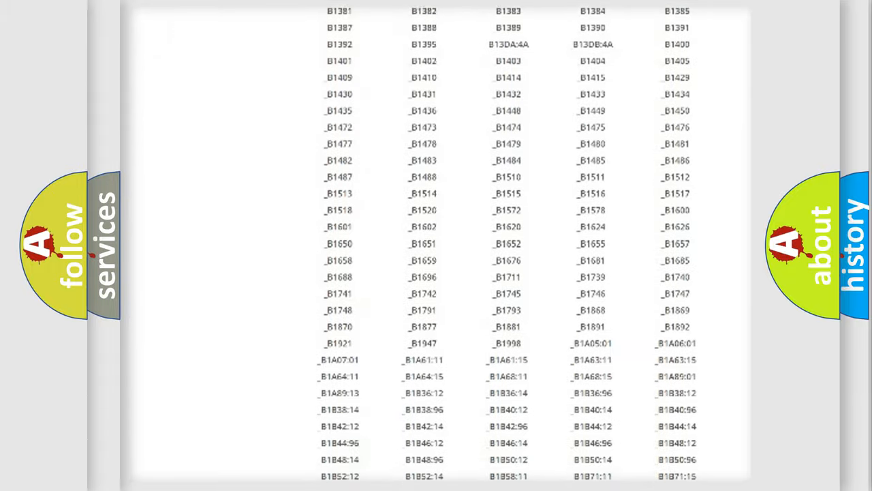